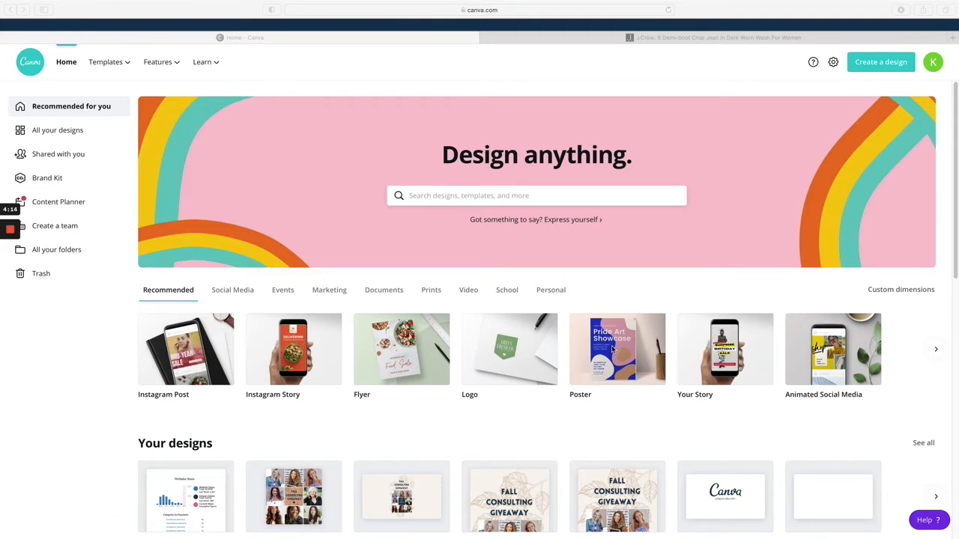
Step: Switch to the J.Crew tab showing the enlarged demi-boot jeans photo
left_click(712, 38)
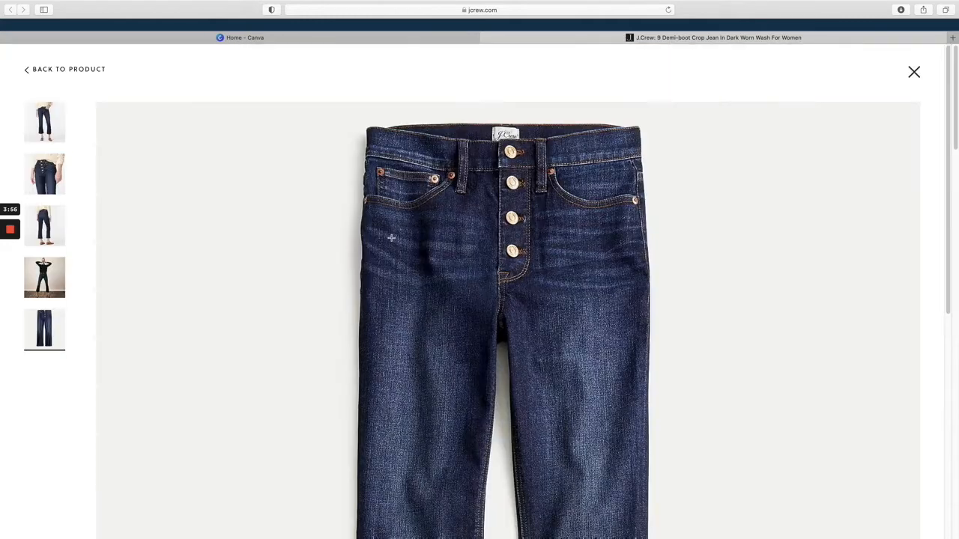
Step: Close the enlarged jeans photo and return to the Canva home tab
scroll("down", 3)
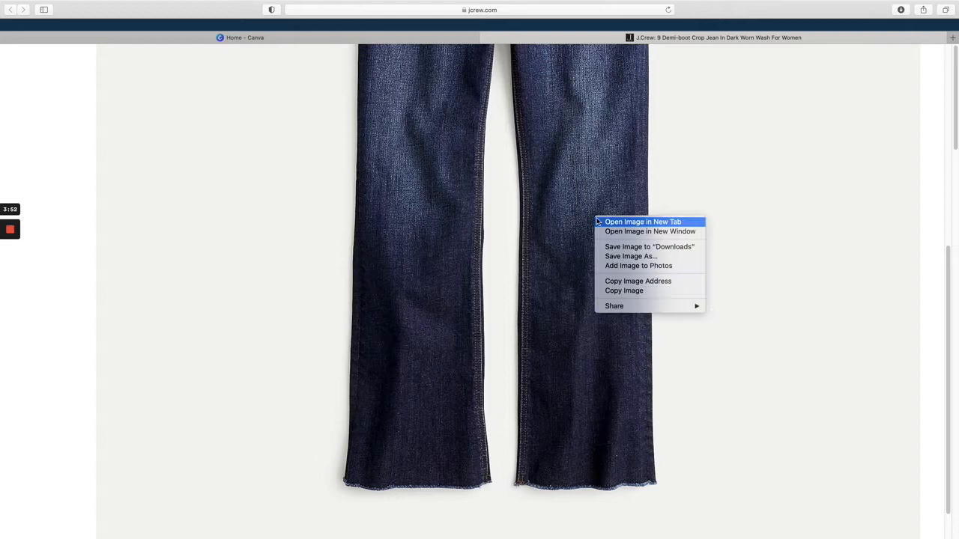
mouse_move(473, 174)
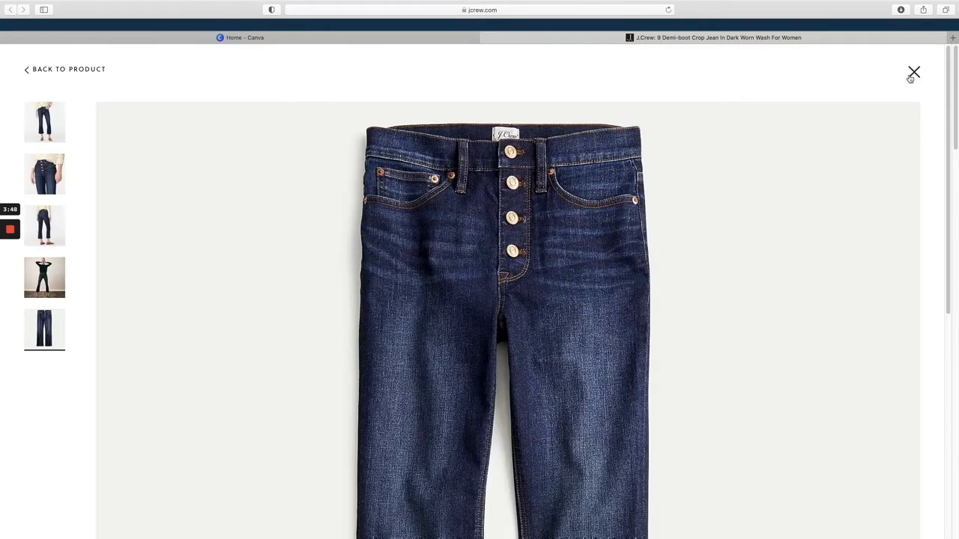
left_click(914, 72)
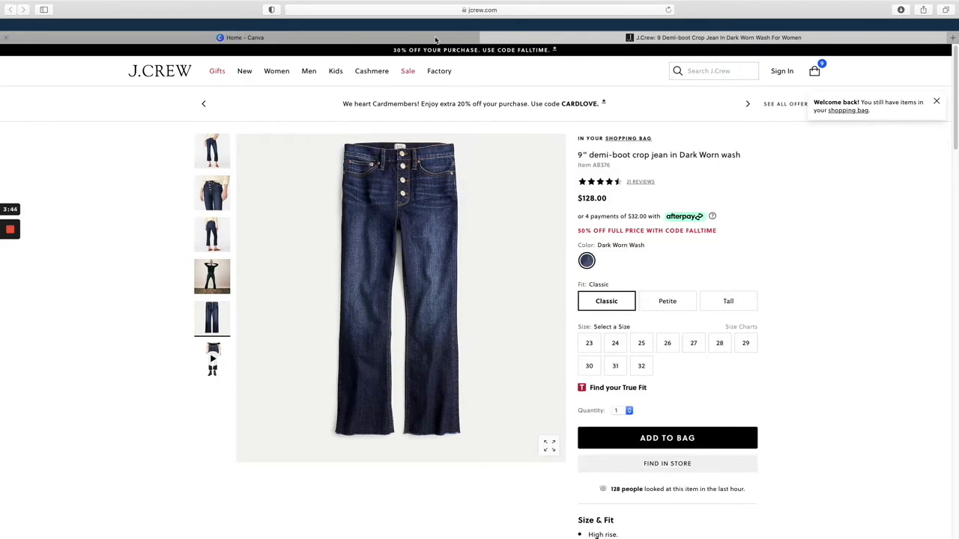
left_click(240, 38)
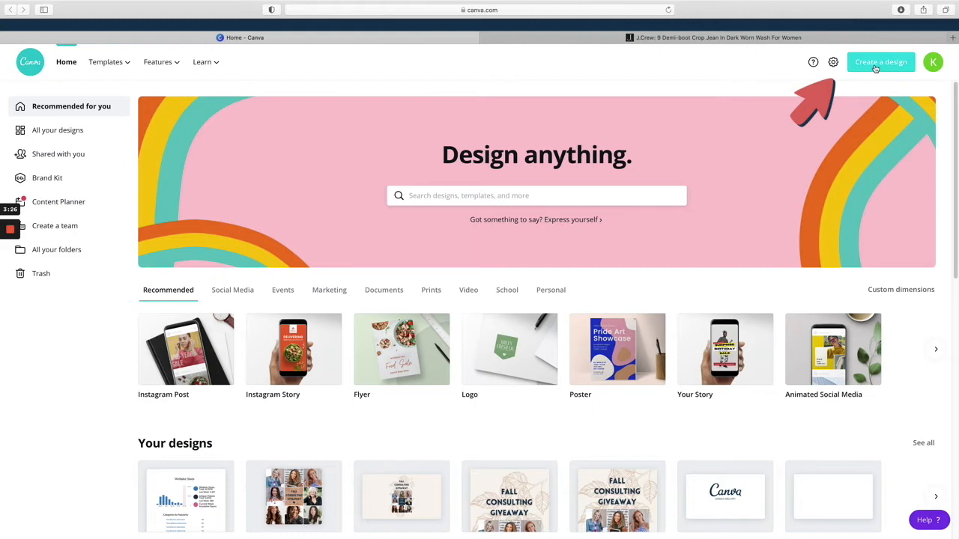
Step: Create a new blank Pinterest Pin design from the Create a design search
left_click(881, 62)
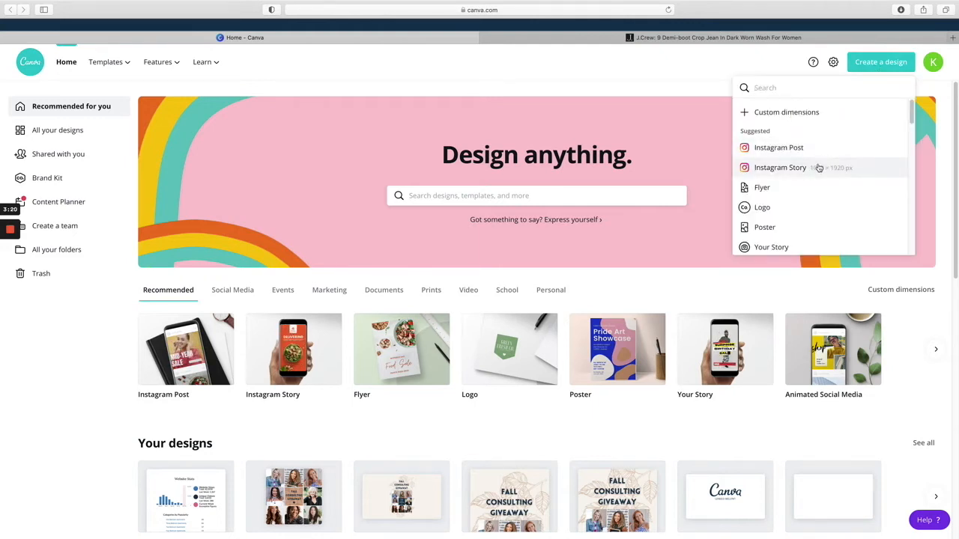
scroll("down", 3)
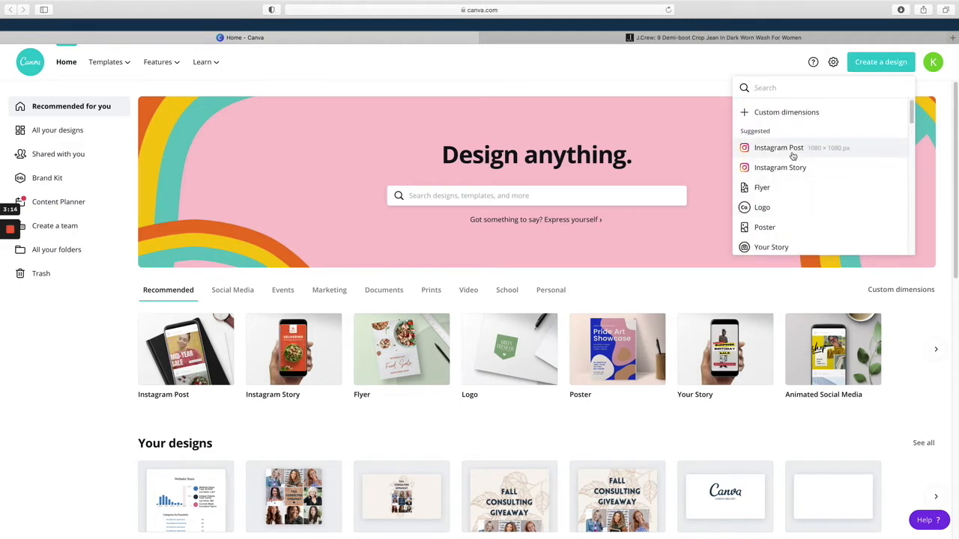
scroll("down", 3)
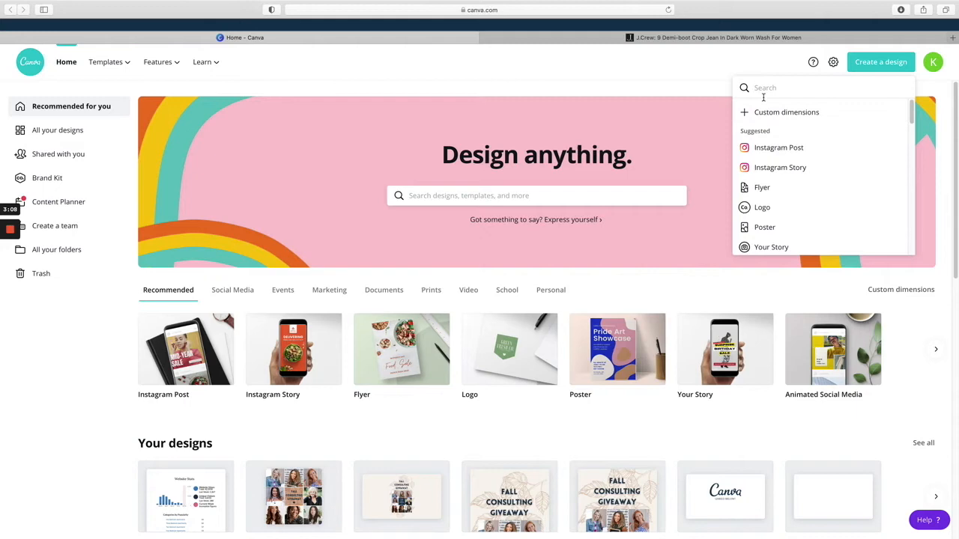
type("p")
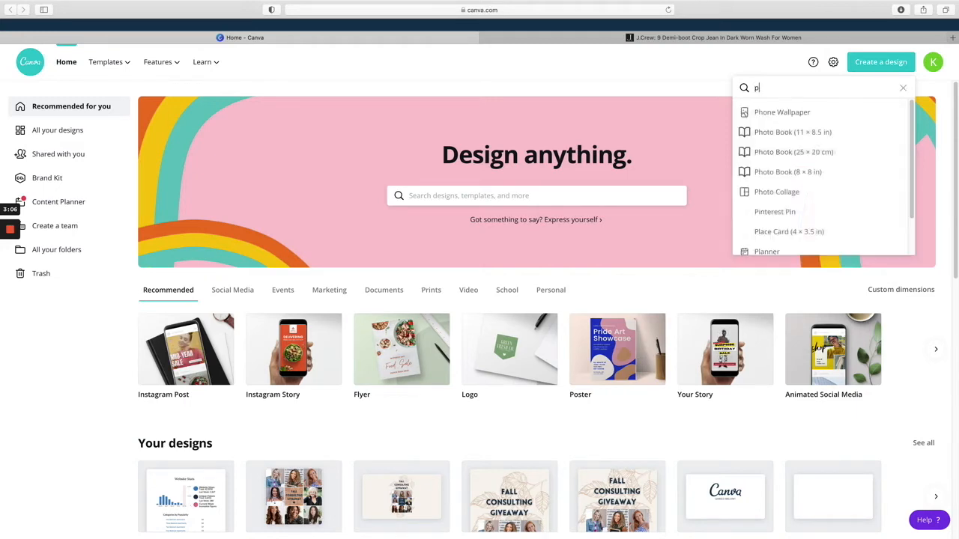
left_click(775, 212)
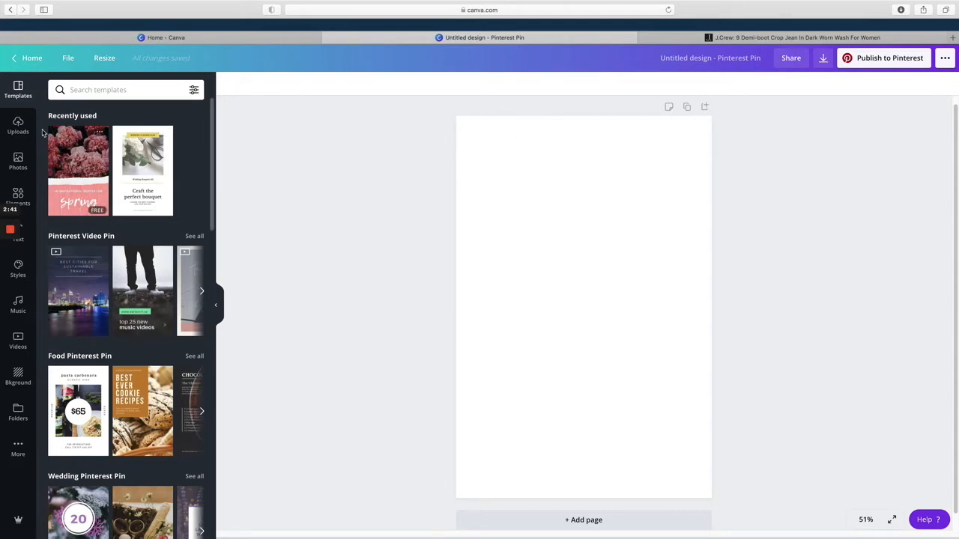
Step: Add the uploaded gold pendant necklace photo and move it toward the top left
left_click(18, 123)
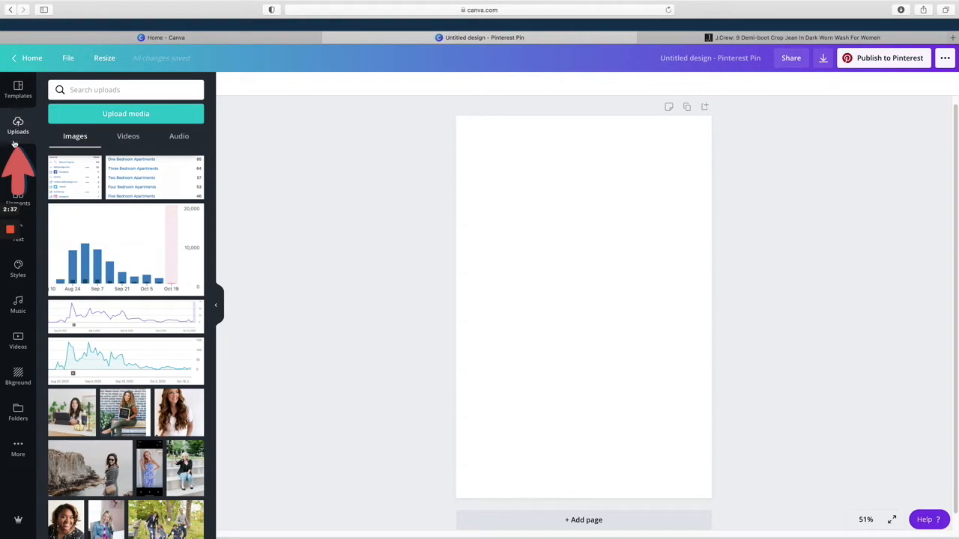
scroll("down", 3)
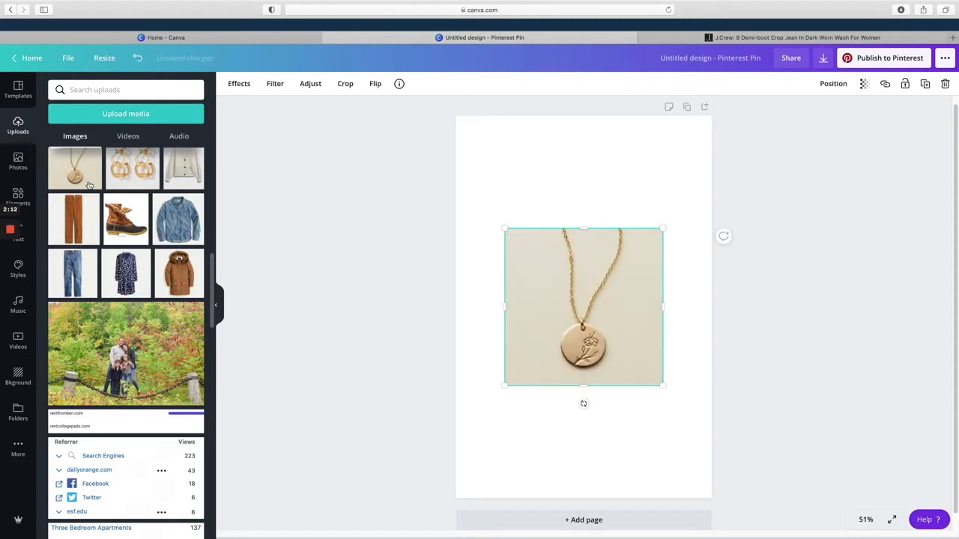
mouse_move(618, 196)
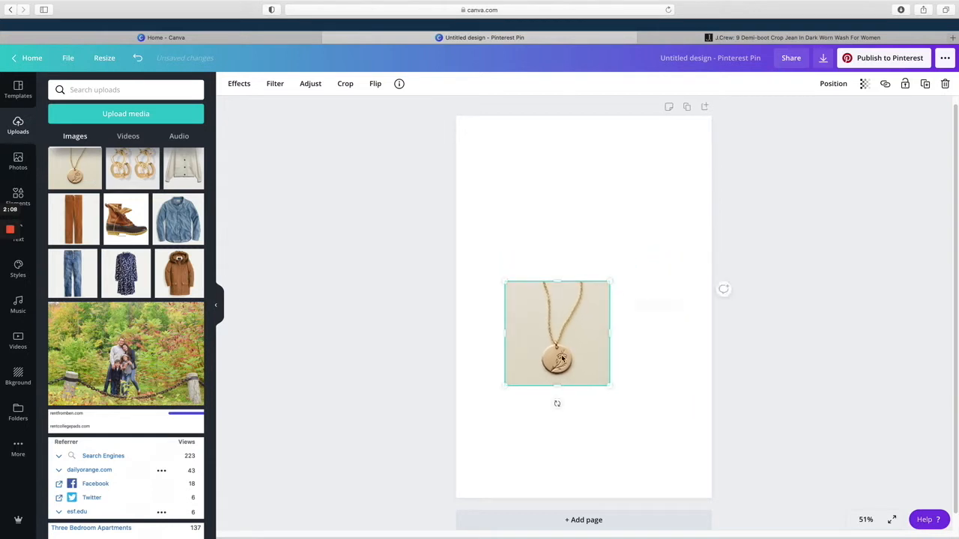
left_click_drag(557, 333, 528, 216)
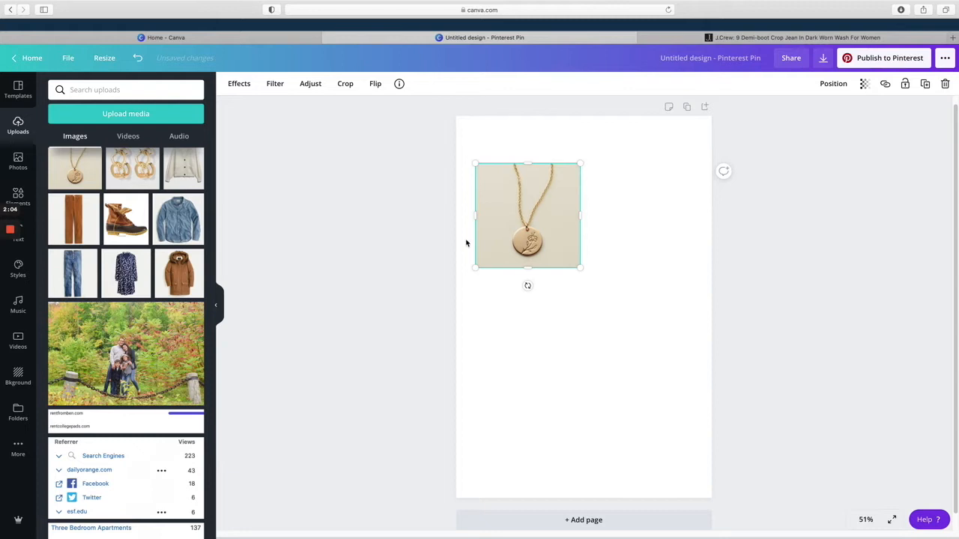
mouse_move(573, 314)
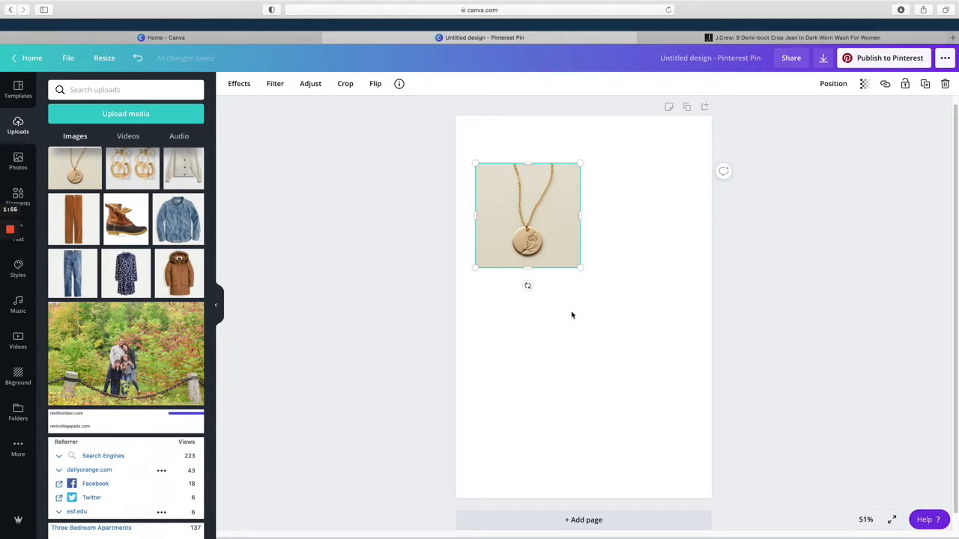
mouse_move(573, 312)
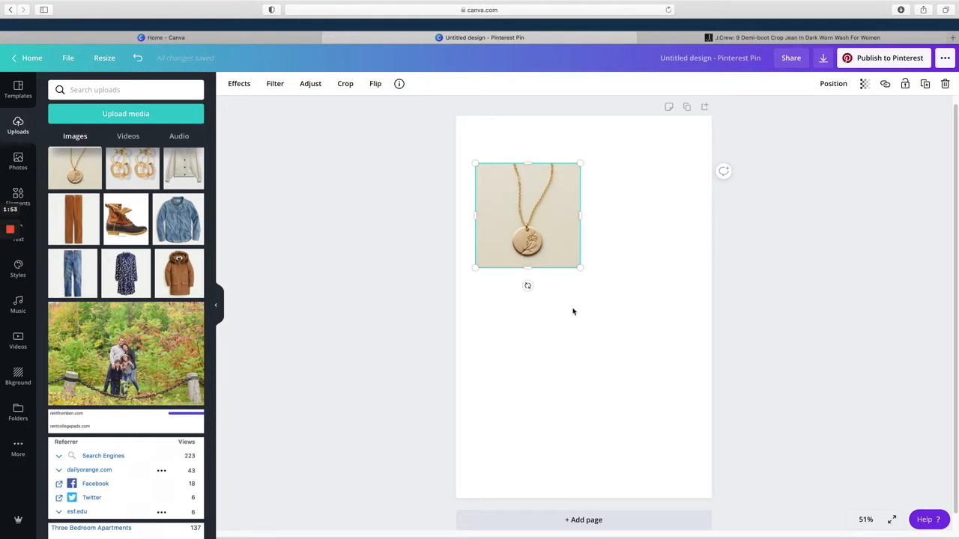
mouse_move(557, 280)
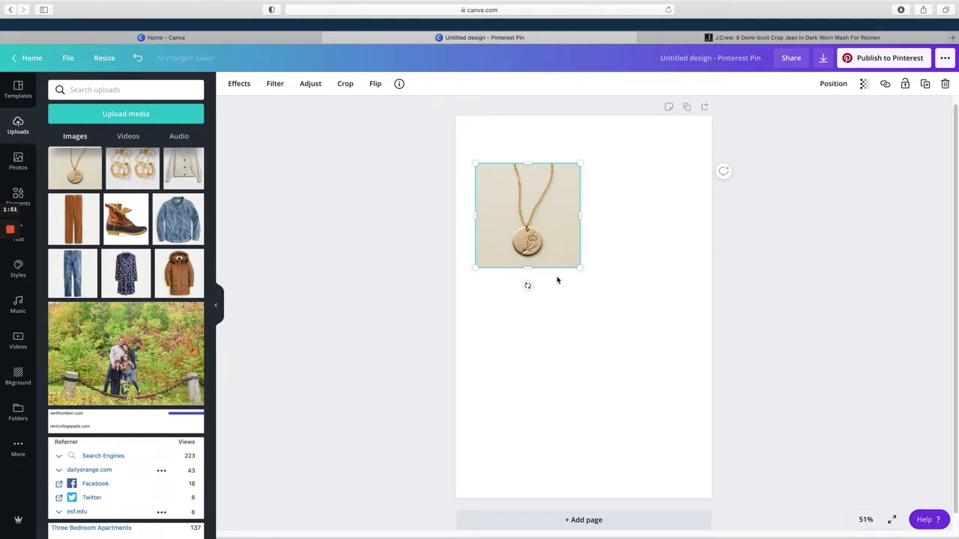
mouse_move(538, 196)
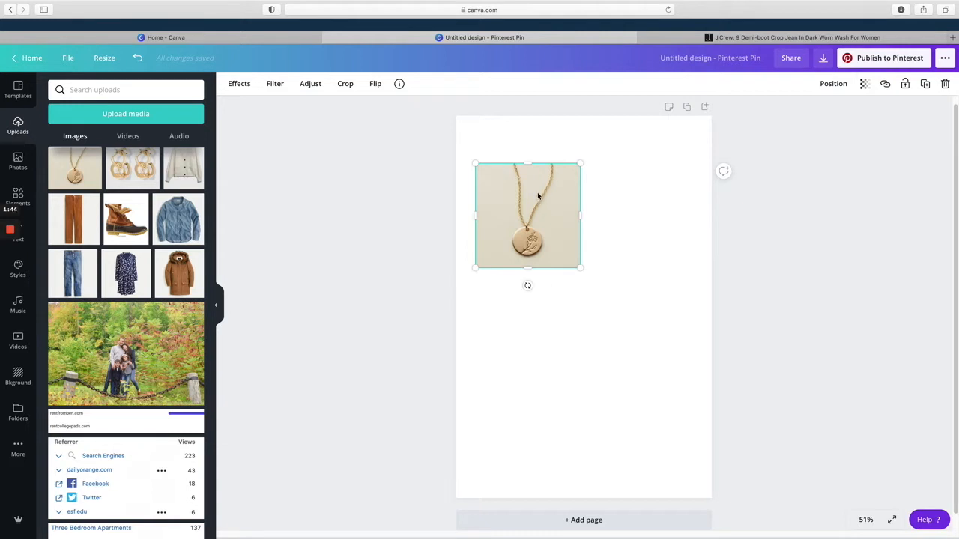
mouse_move(539, 194)
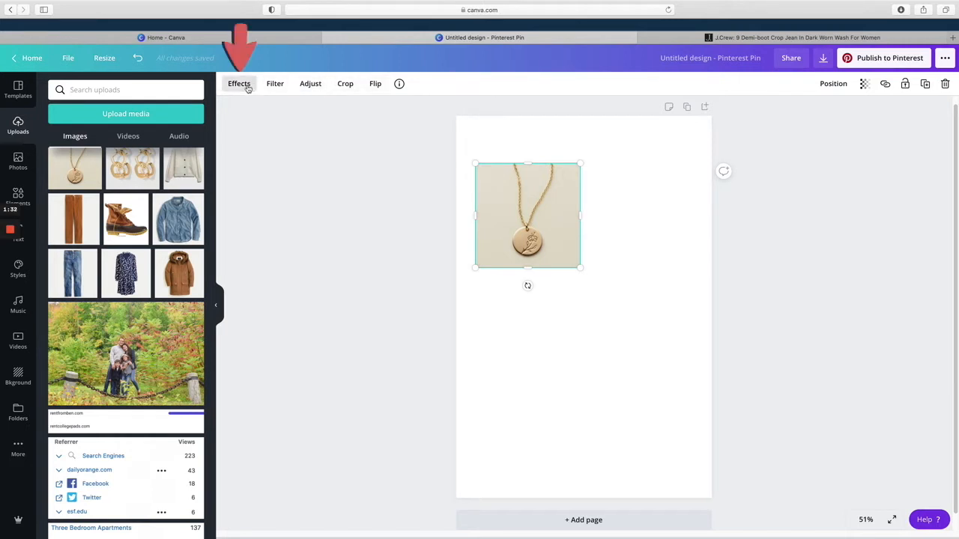
Step: Remove the necklace photo's background, shrink it and place it at the pin's top right
left_click(238, 84)
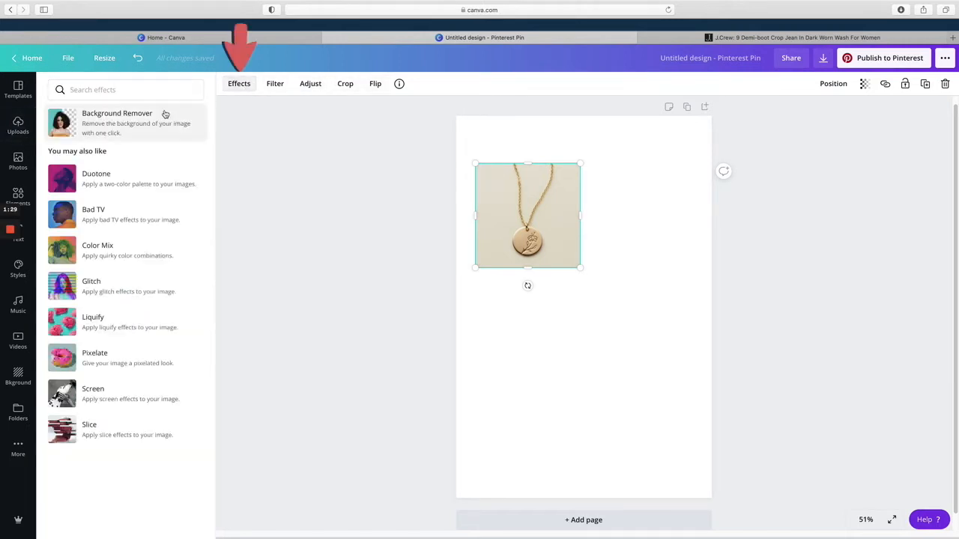
mouse_move(144, 155)
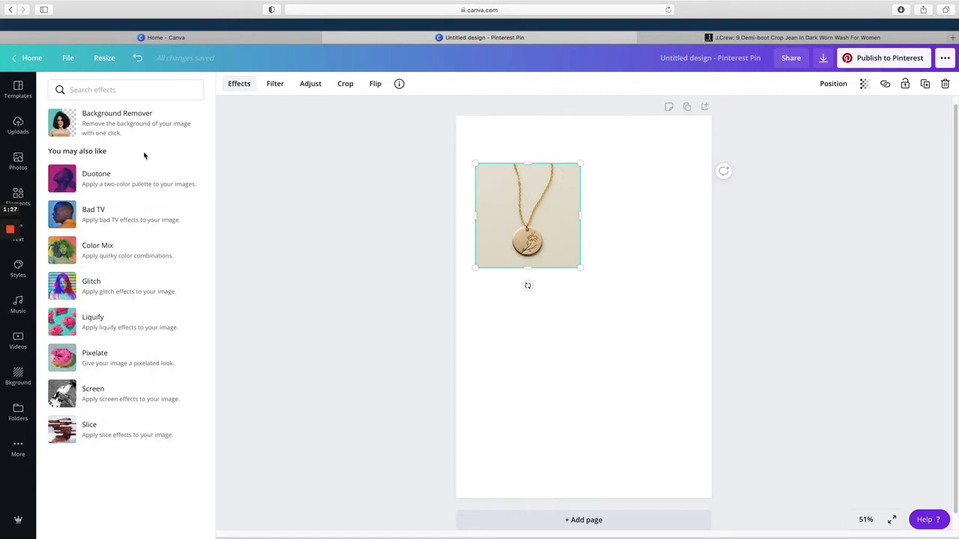
mouse_move(145, 138)
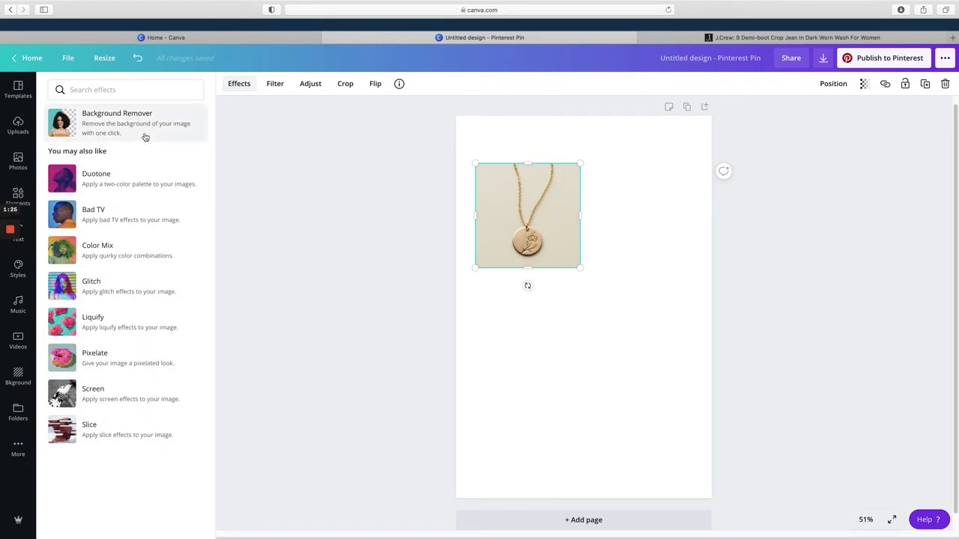
left_click(117, 123)
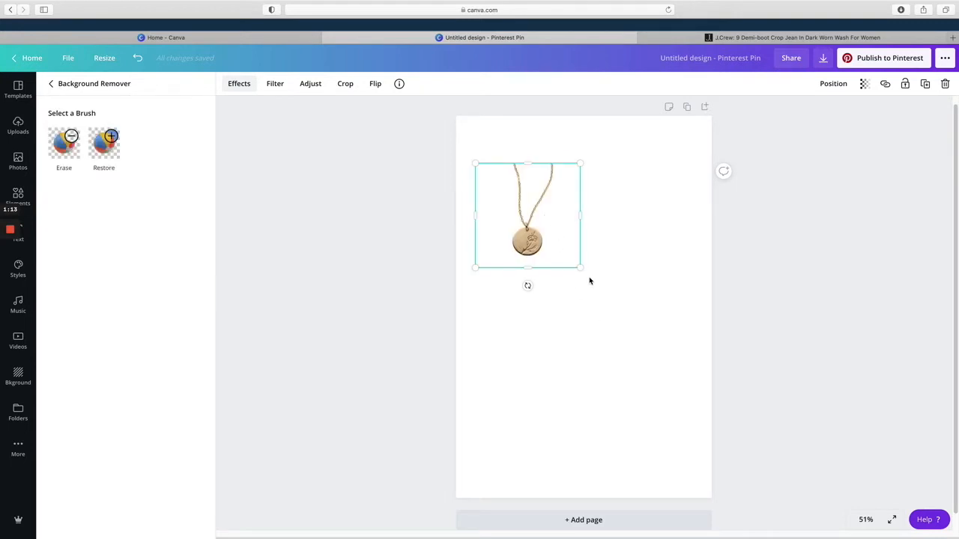
left_click(18, 123)
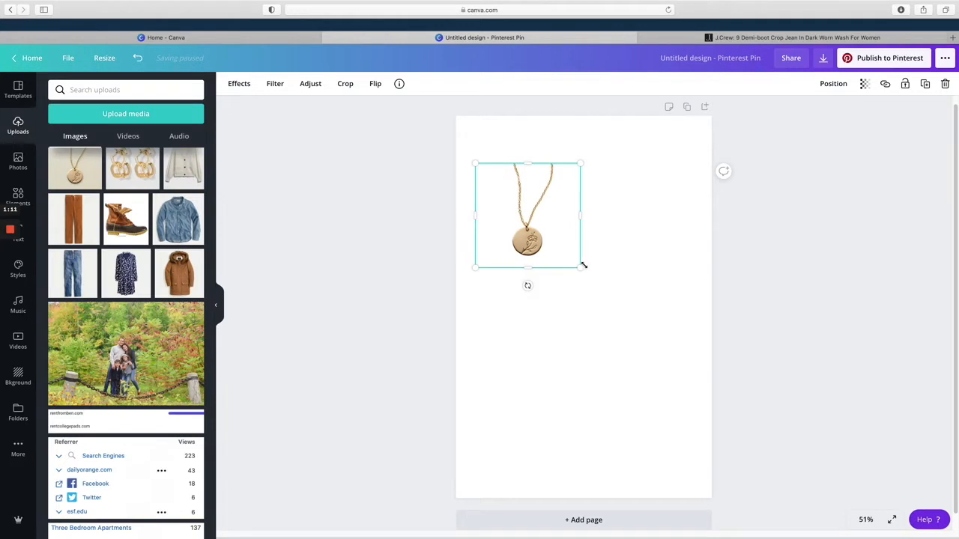
left_click_drag(581, 267, 540, 217)
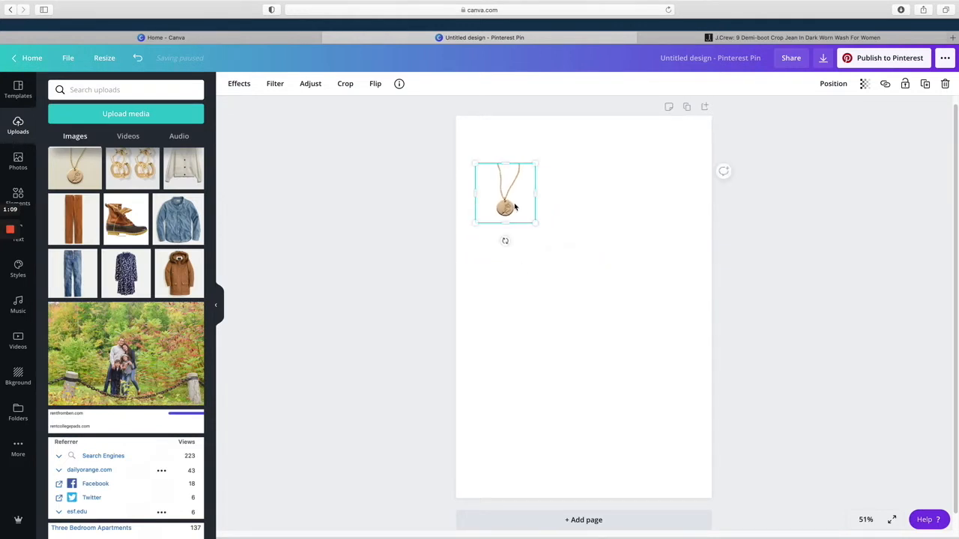
left_click_drag(505, 194, 656, 173)
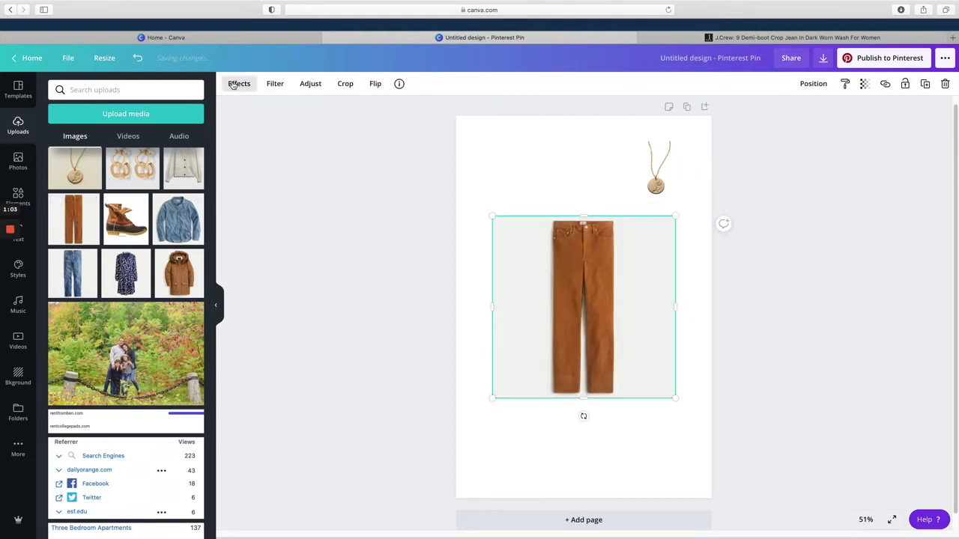
Step: Remove the brown trousers photo's background, shrink it and reposition it on the pin
left_click(240, 84)
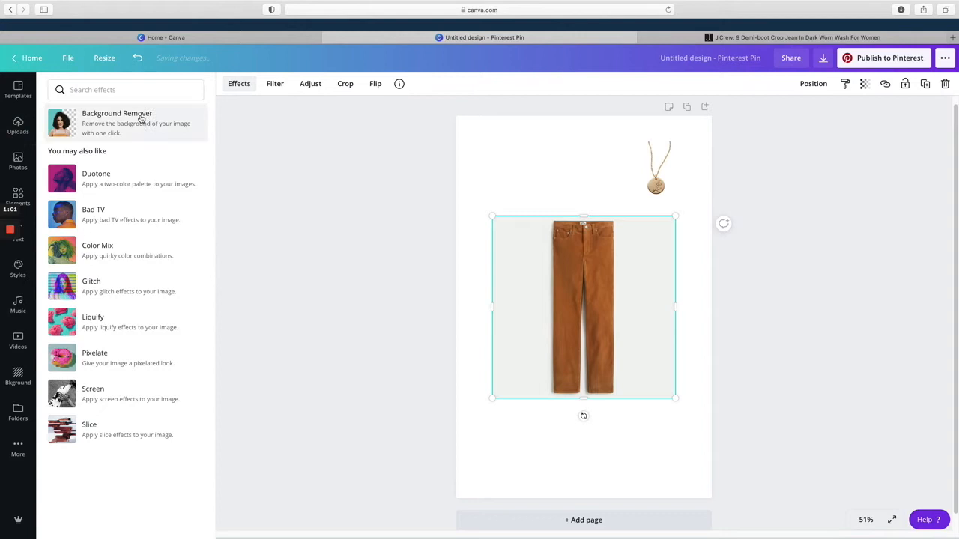
left_click(117, 123)
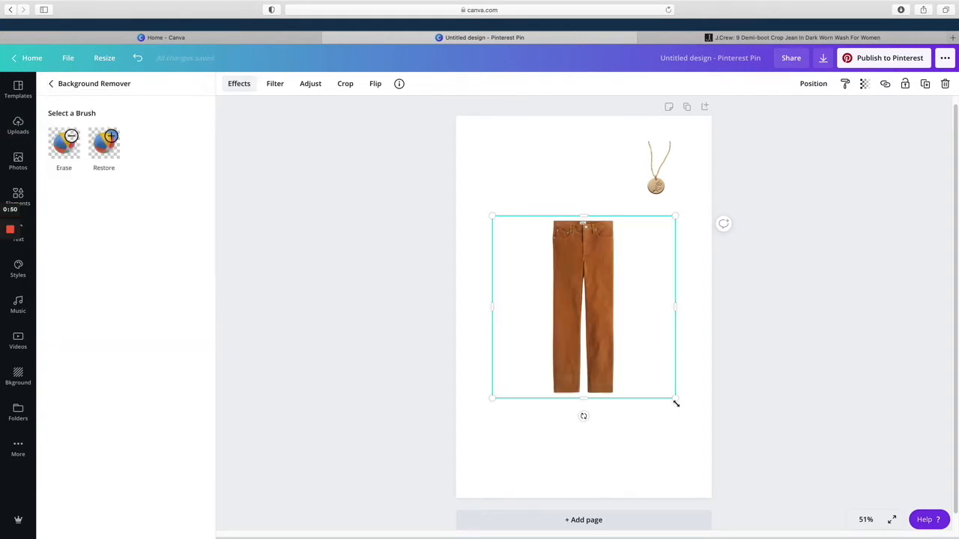
left_click_drag(678, 402, 594, 315)
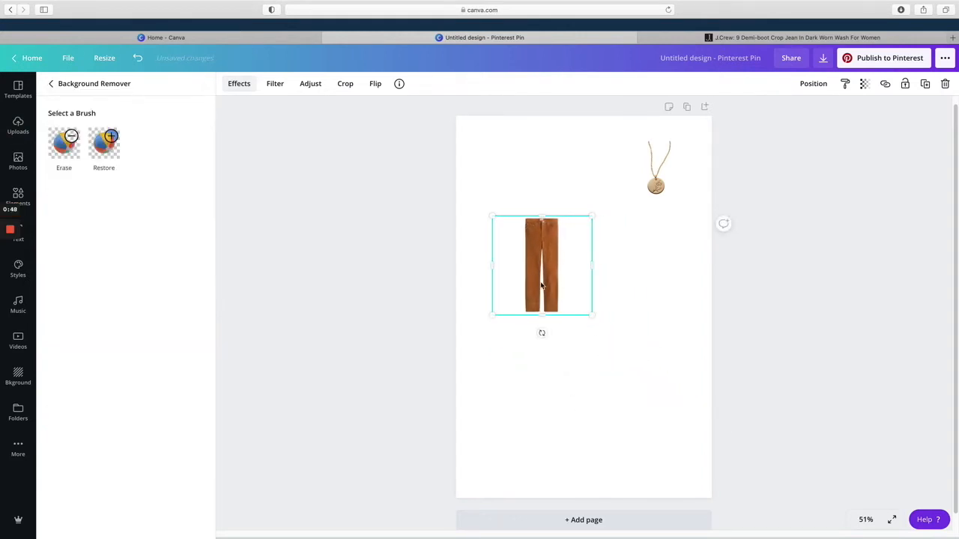
left_click_drag(543, 266, 648, 280)
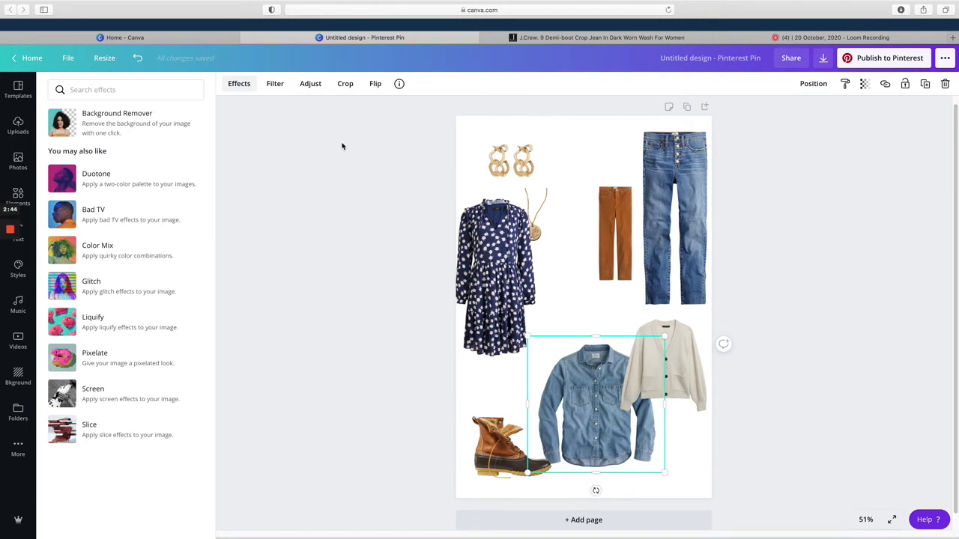
Step: Switch to the finished 'How to Make a Collage Board in Canva' collage design
left_click(617, 216)
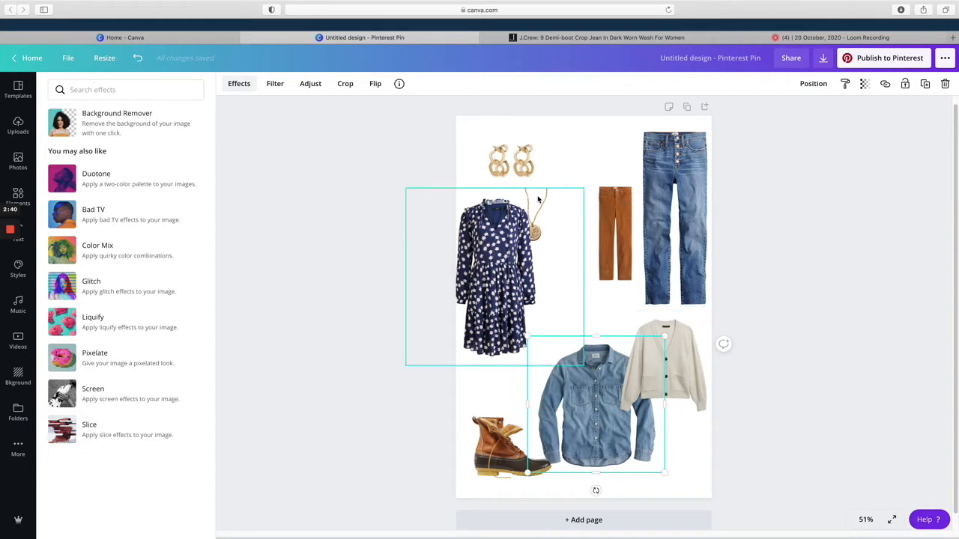
left_click(674, 217)
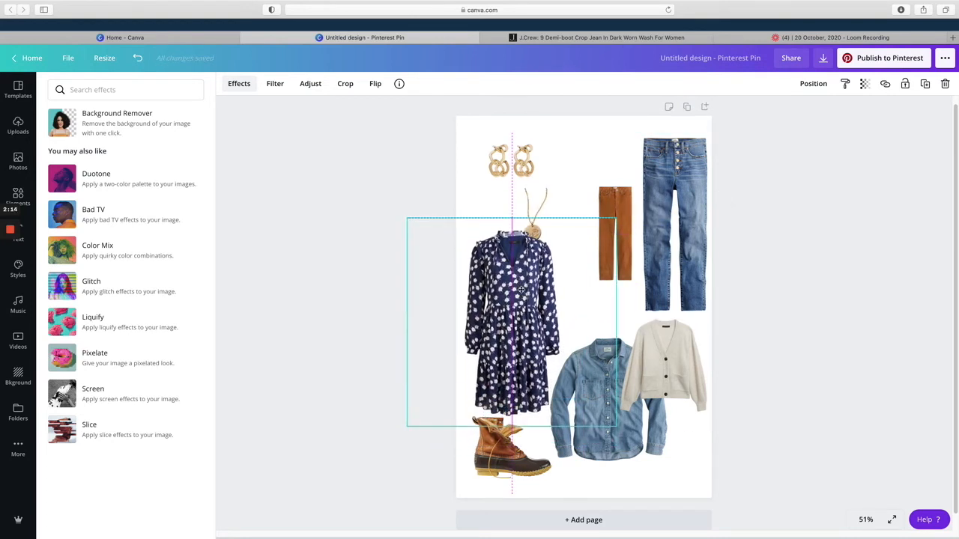
left_click(675, 222)
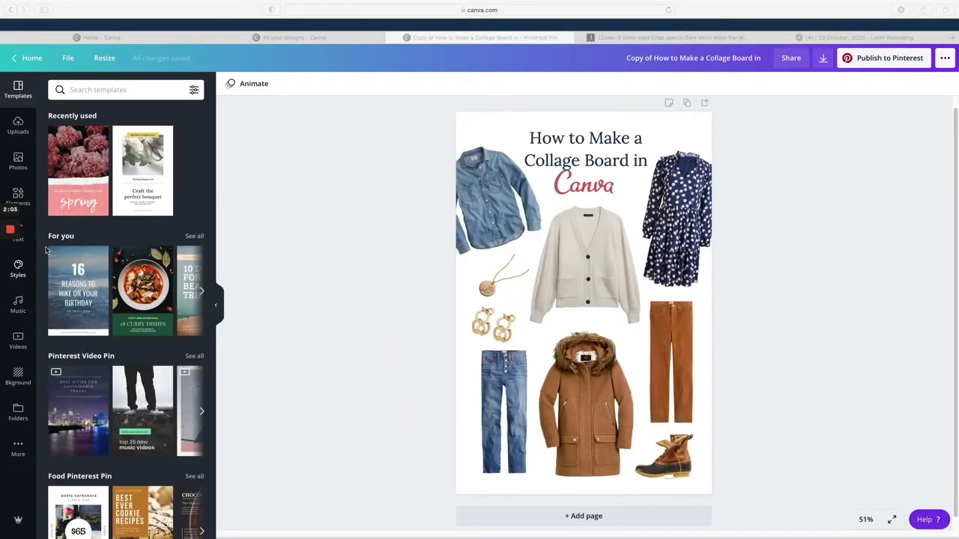
mouse_move(482, 215)
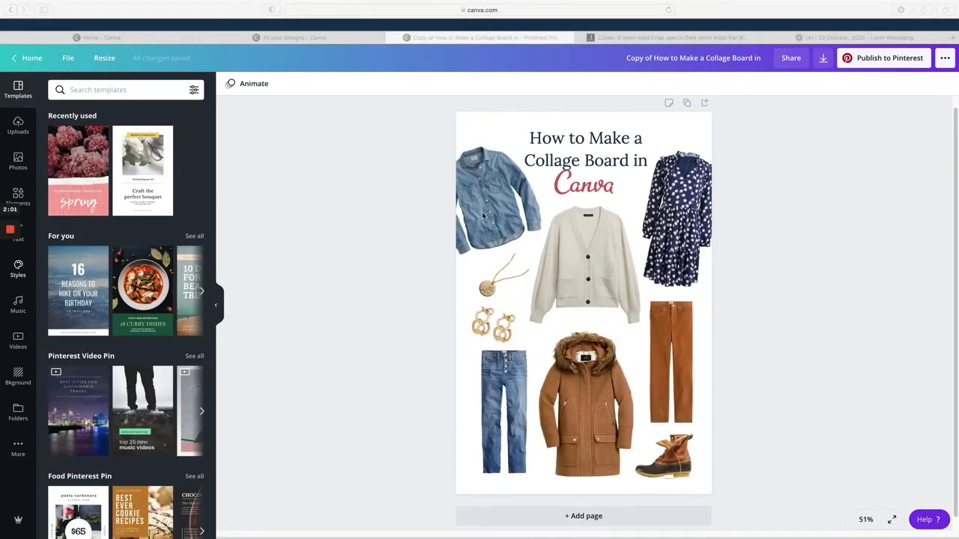
left_click(494, 202)
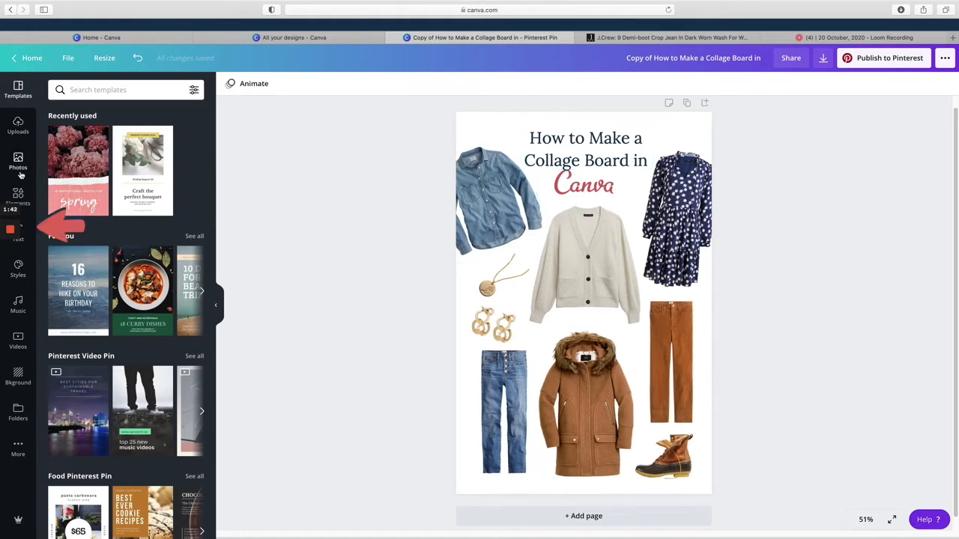
mouse_move(18, 306)
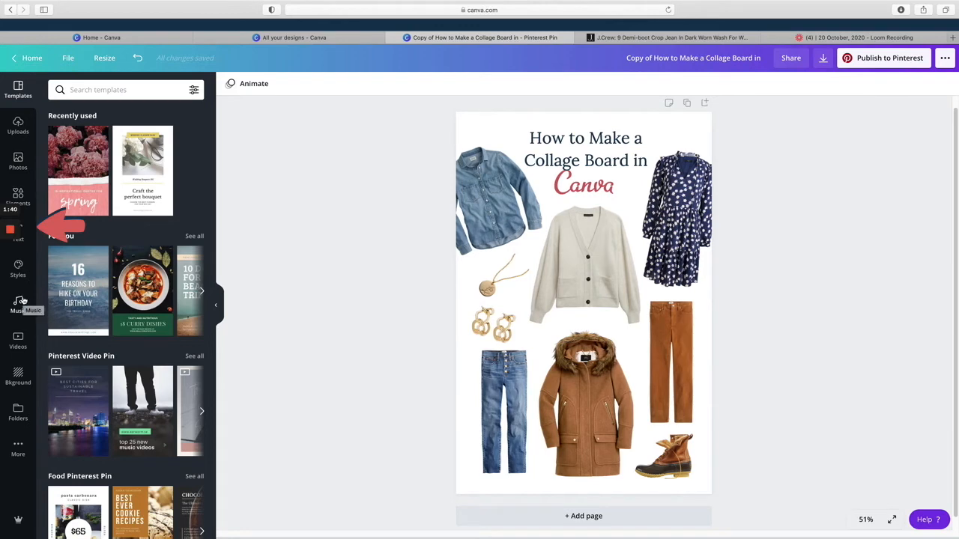
mouse_move(18, 232)
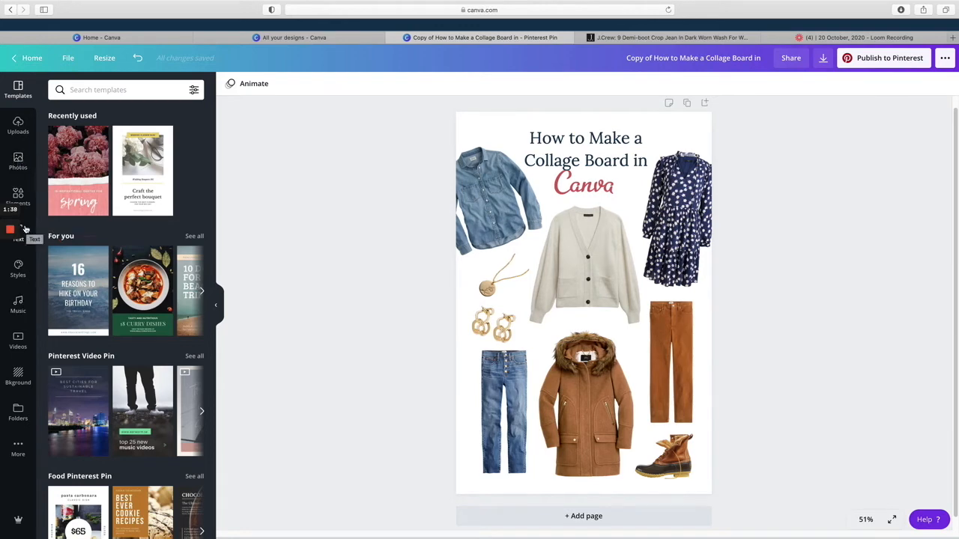
Step: Add the 'Wild SALE' font combination from the Text panel onto the collage
left_click(18, 232)
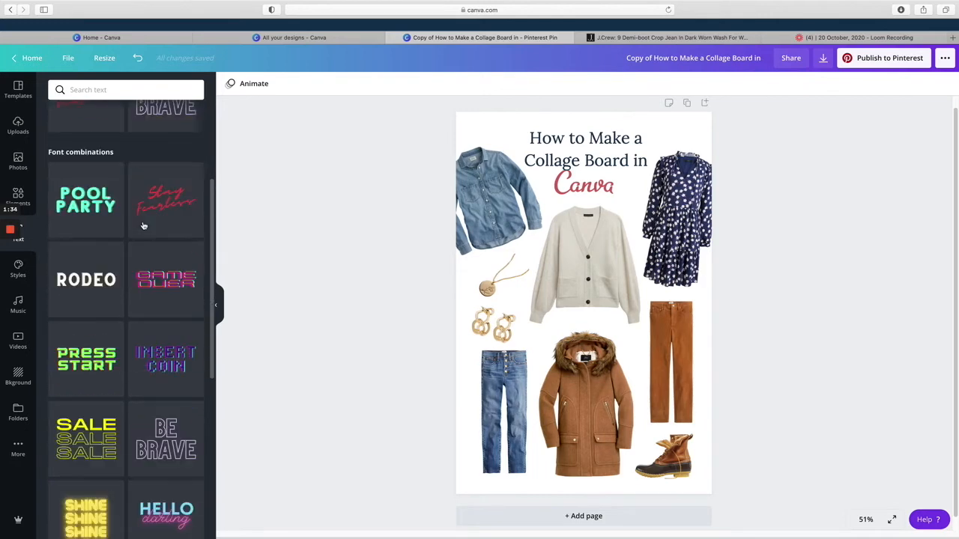
scroll("down", 3)
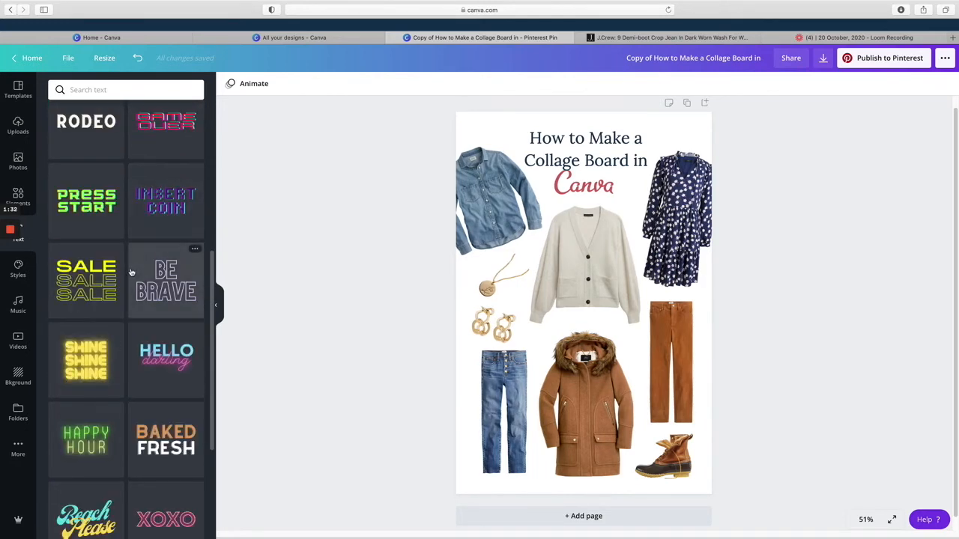
scroll("down", 3)
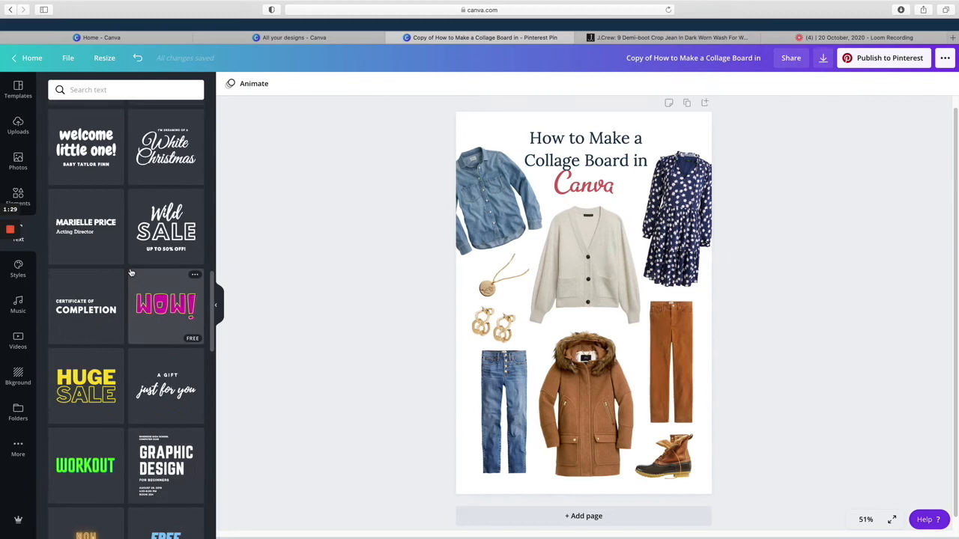
left_click(18, 233)
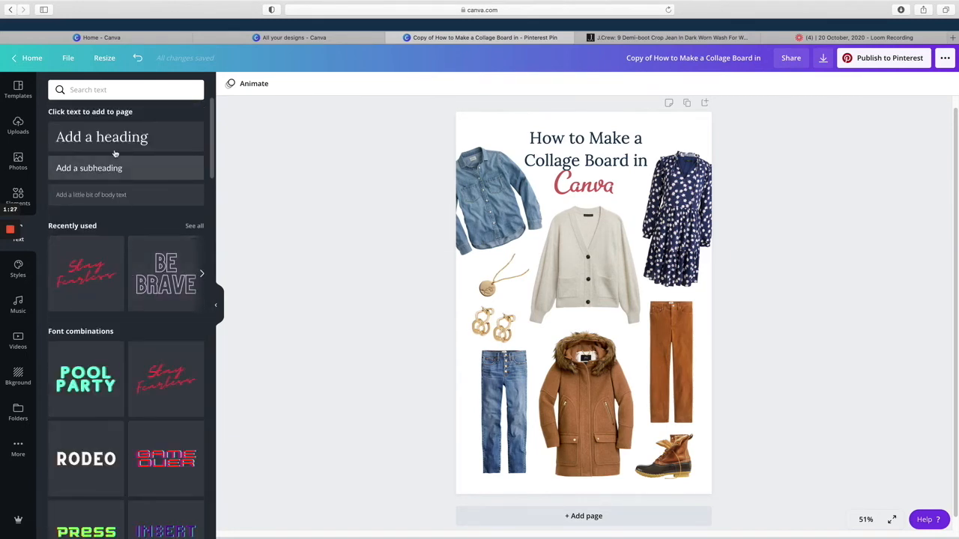
mouse_move(117, 147)
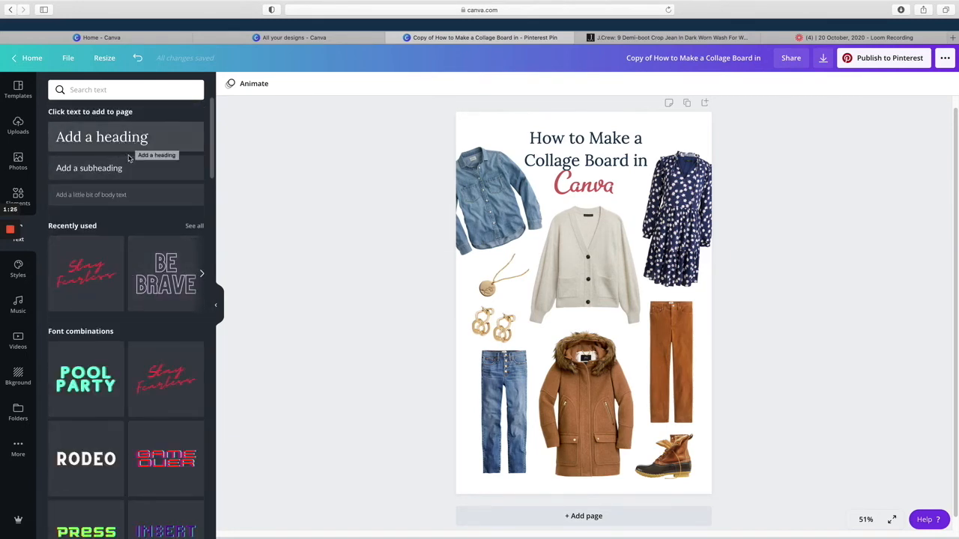
mouse_move(149, 214)
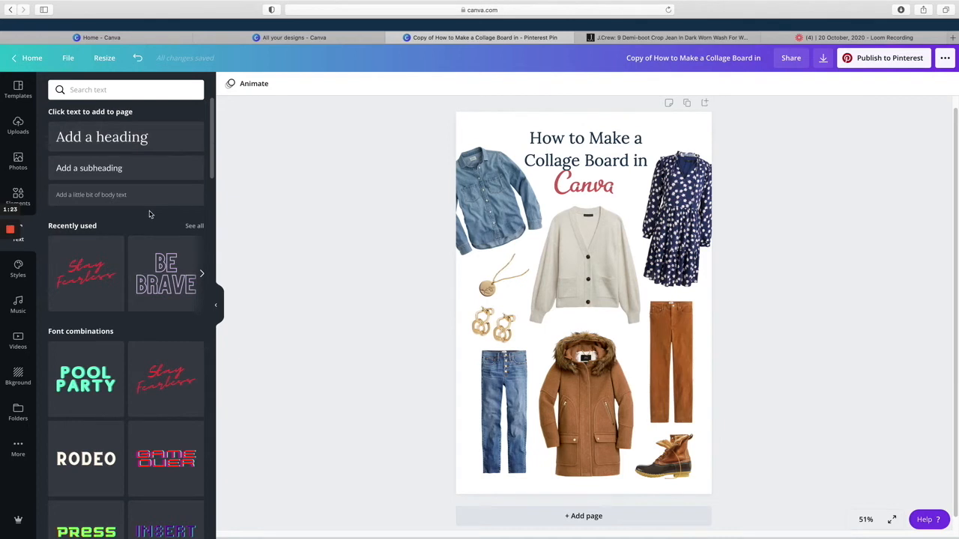
left_click(584, 183)
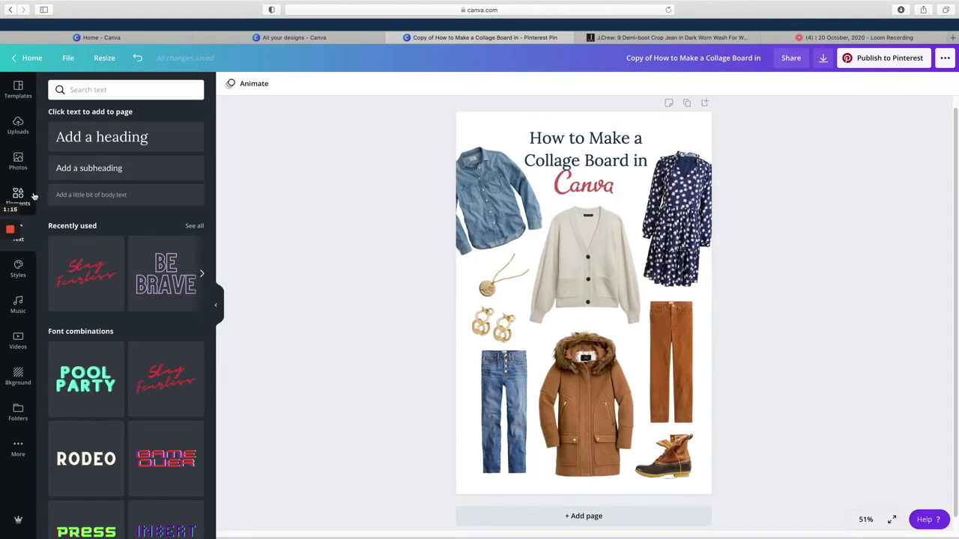
mouse_move(18, 195)
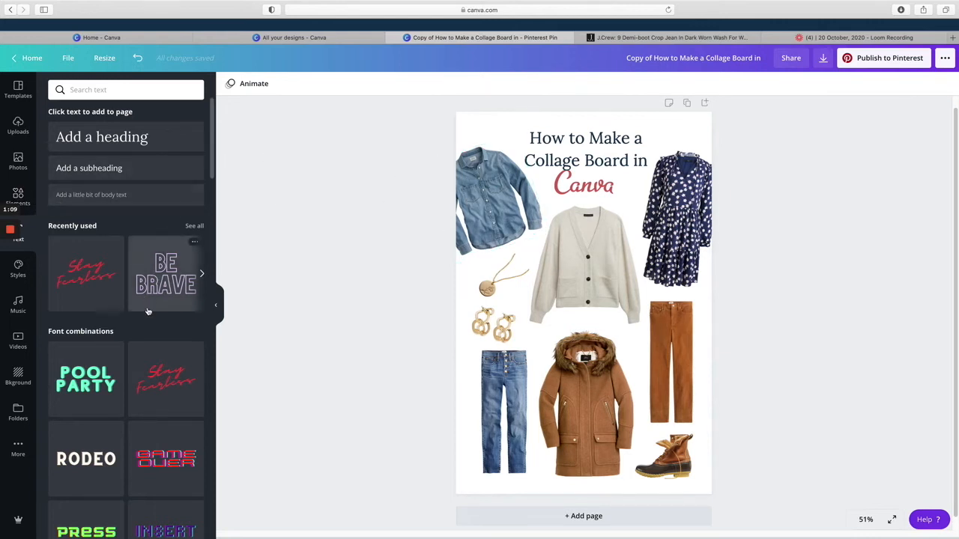
scroll("down", 3)
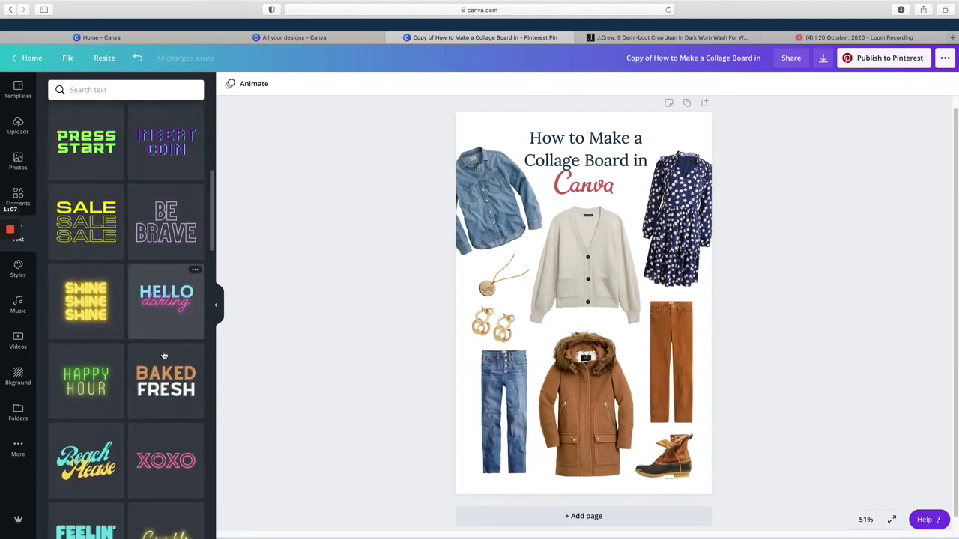
scroll("down", 3)
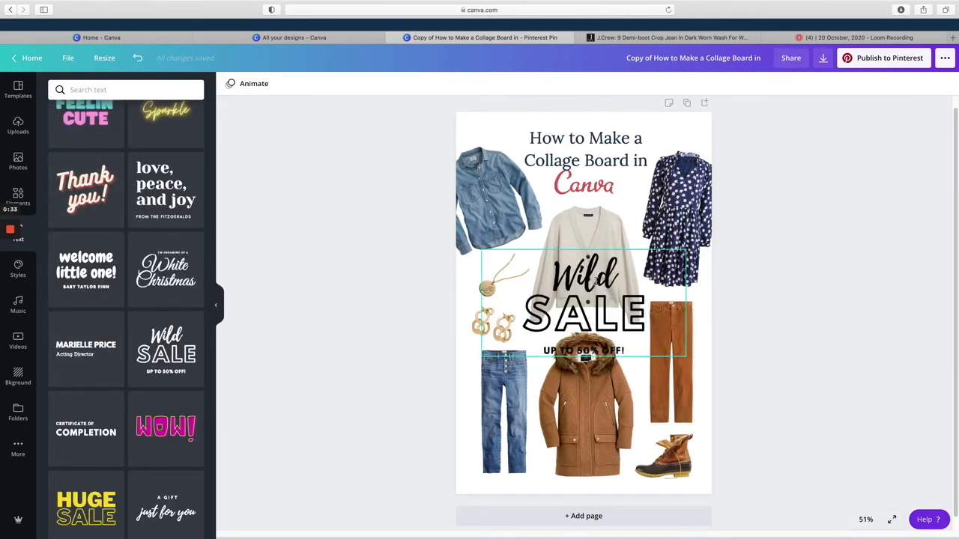
Step: Edit the sale text to 'Fall', then delete the text block from the collage
left_click(585, 276)
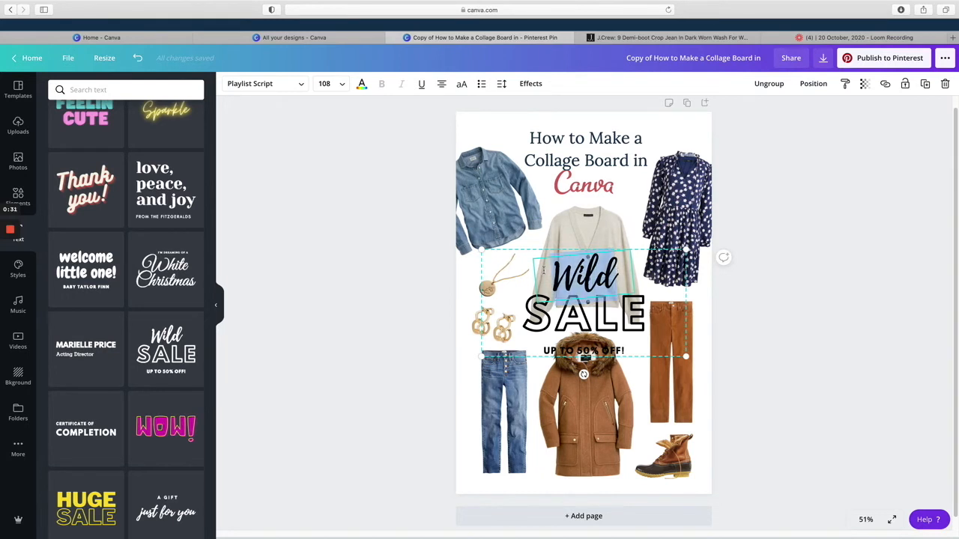
type("Fall")
left_click(583, 312)
type("OUTFITS")
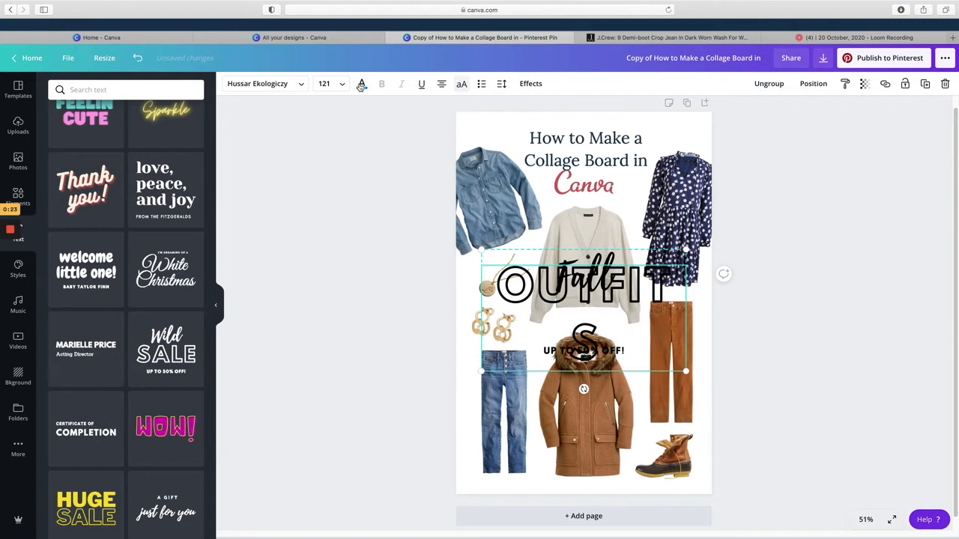
left_click(342, 84)
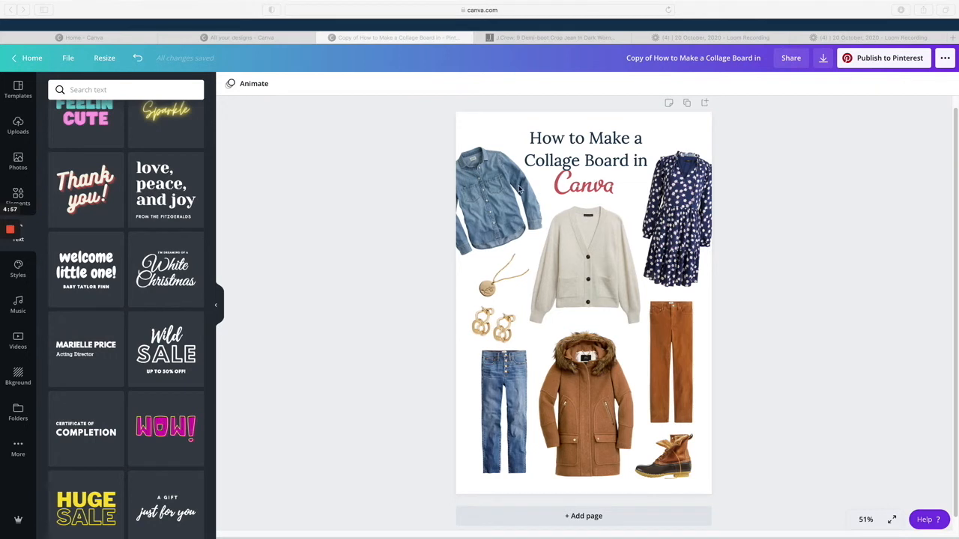
mouse_move(696, 238)
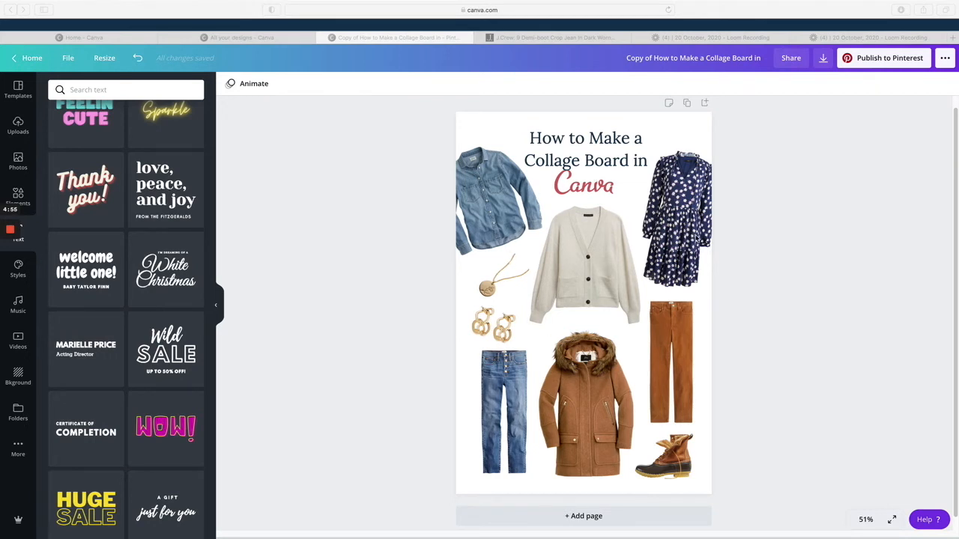
mouse_move(831, 288)
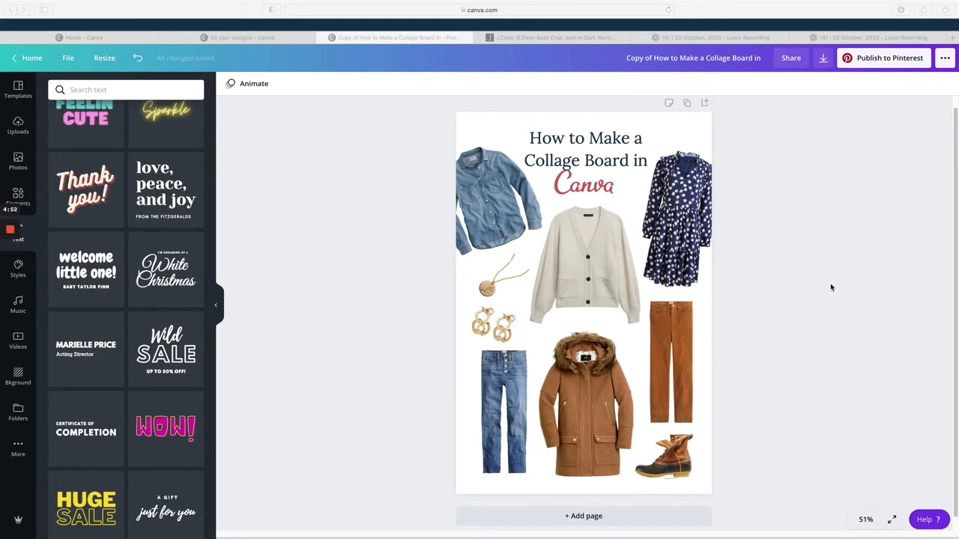
mouse_move(605, 241)
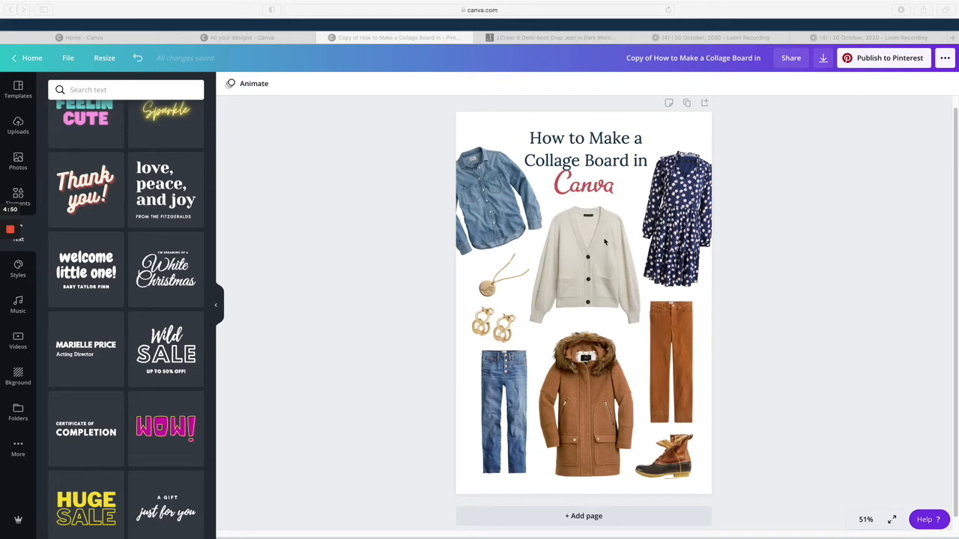
mouse_move(538, 187)
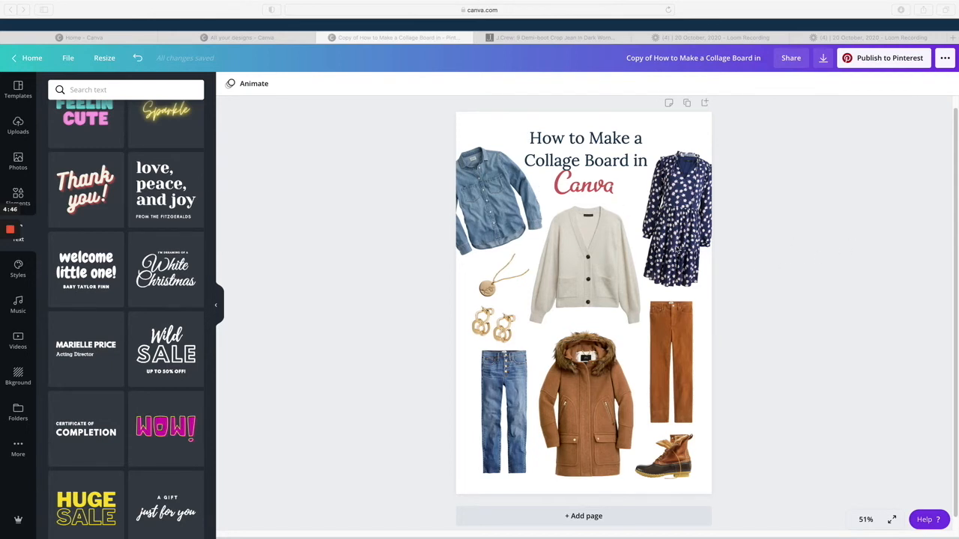
mouse_move(675, 252)
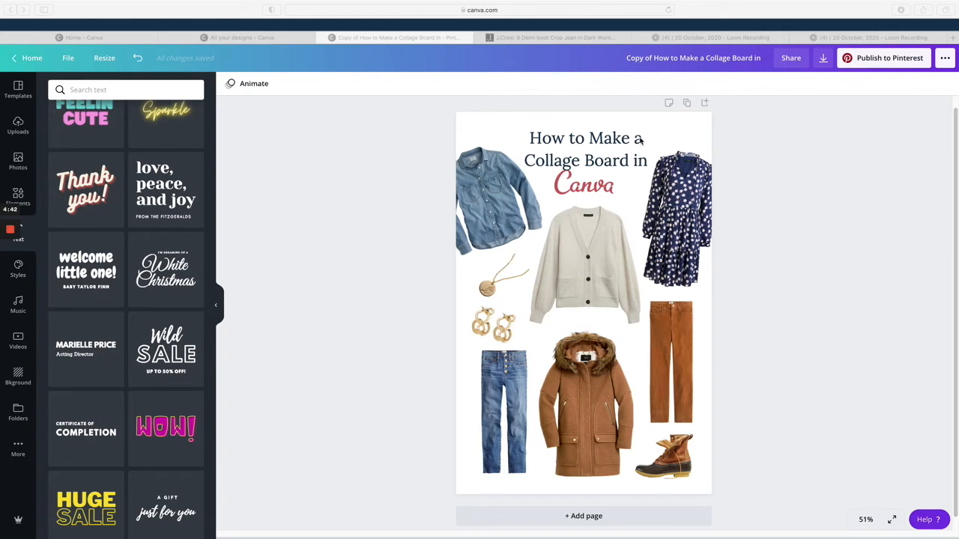
mouse_move(652, 269)
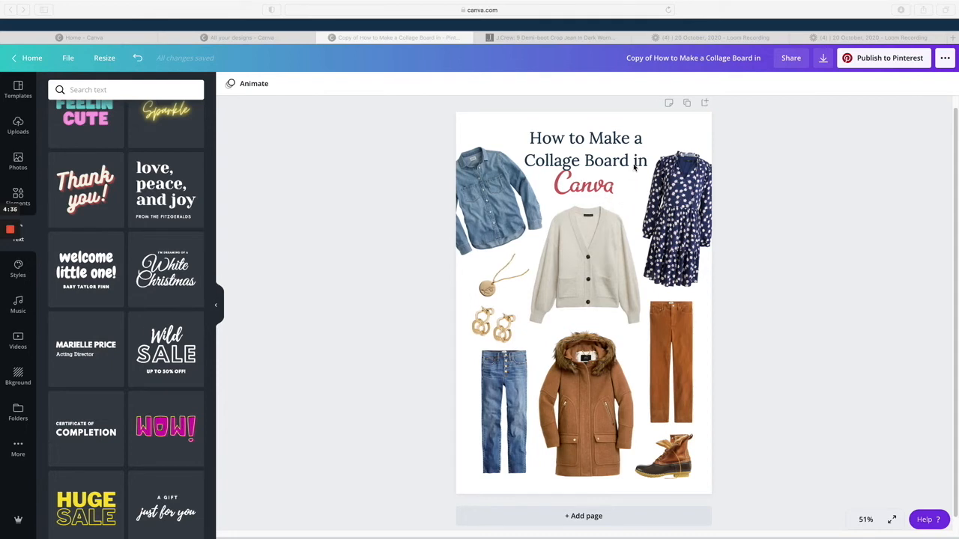
mouse_move(767, 172)
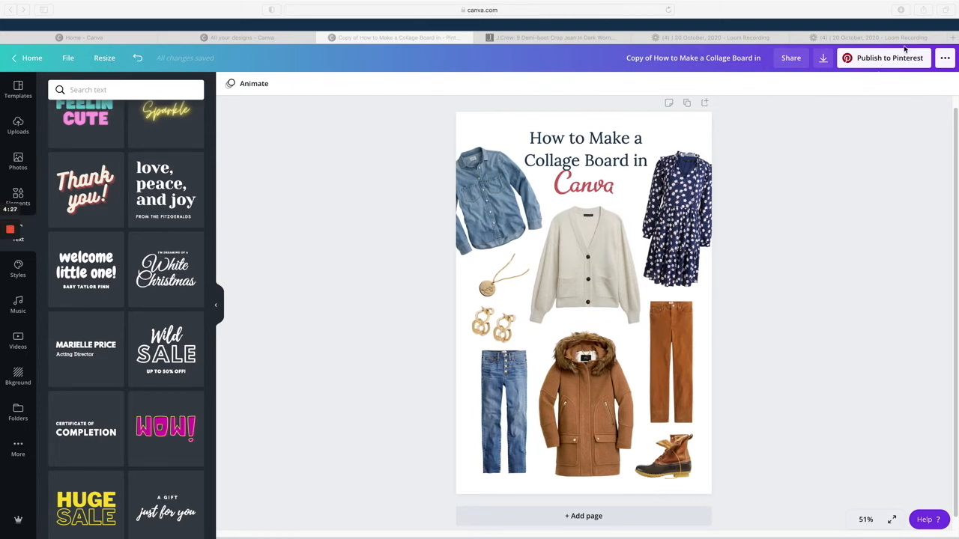
mouse_move(752, 255)
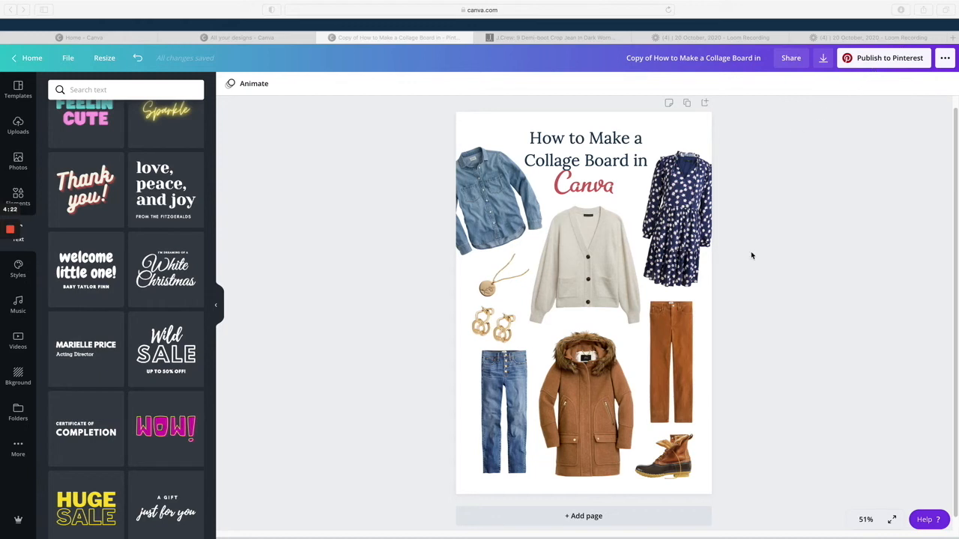
mouse_move(746, 110)
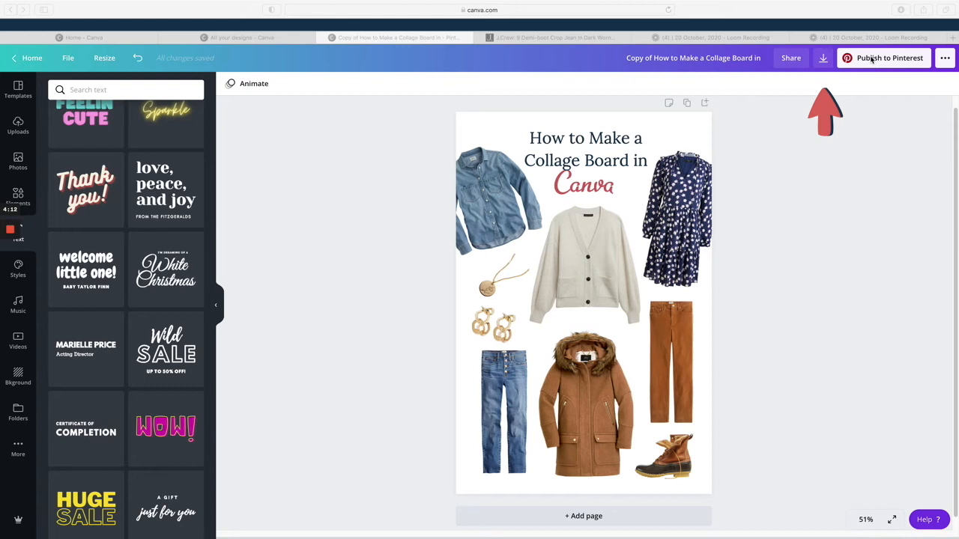
mouse_move(776, 132)
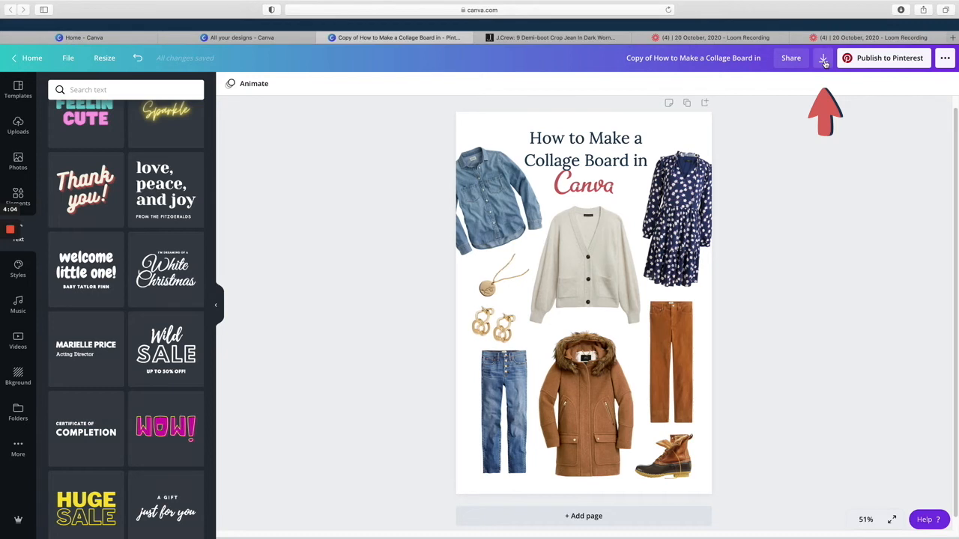
Step: Download the collage board as a PNG file
left_click(823, 57)
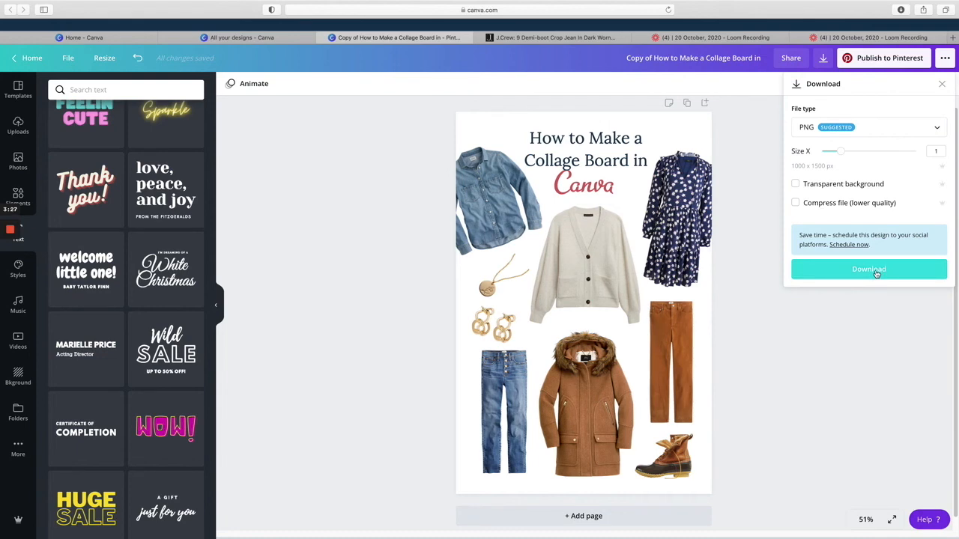
left_click(869, 270)
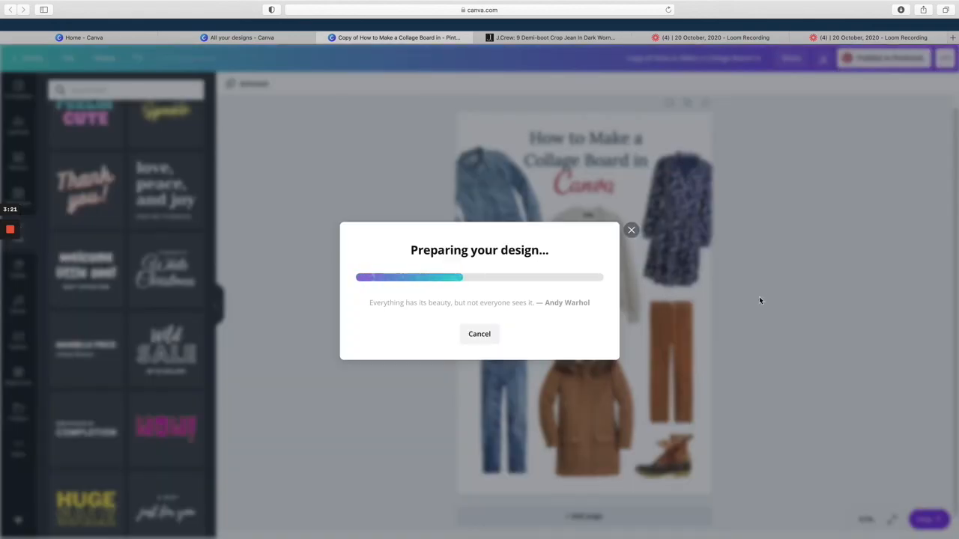